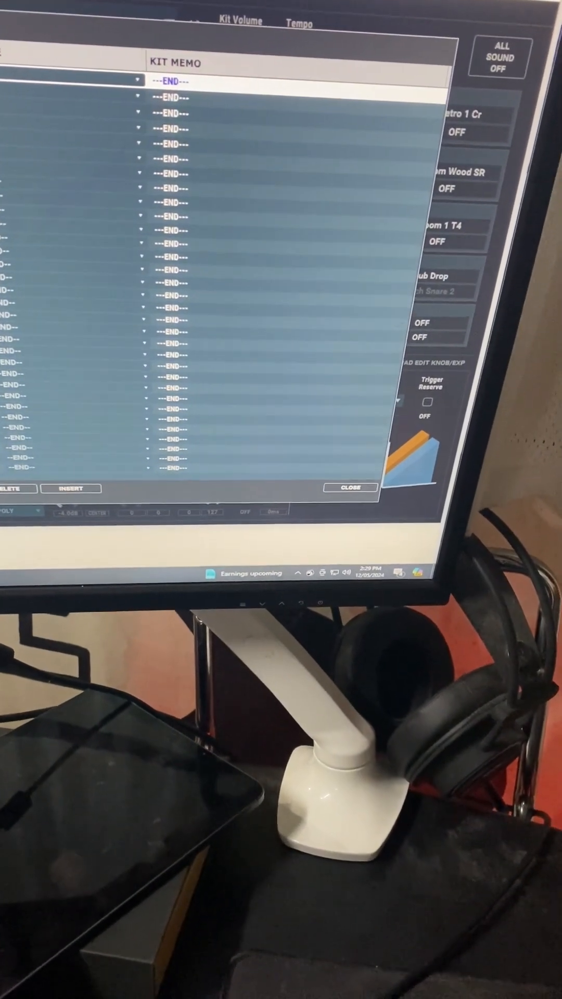
Step: Show the set list bank's kit steps, all still reading ---END---
click(349, 487)
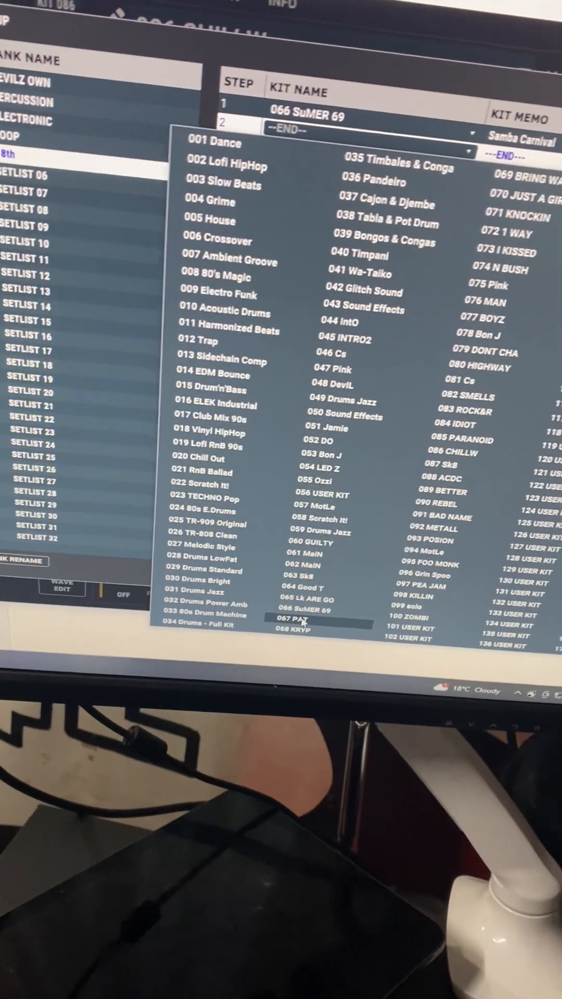
Step: With 066 SuMER 69 on step 1 of bank 18th, choose a kit for step 2
click(302, 623)
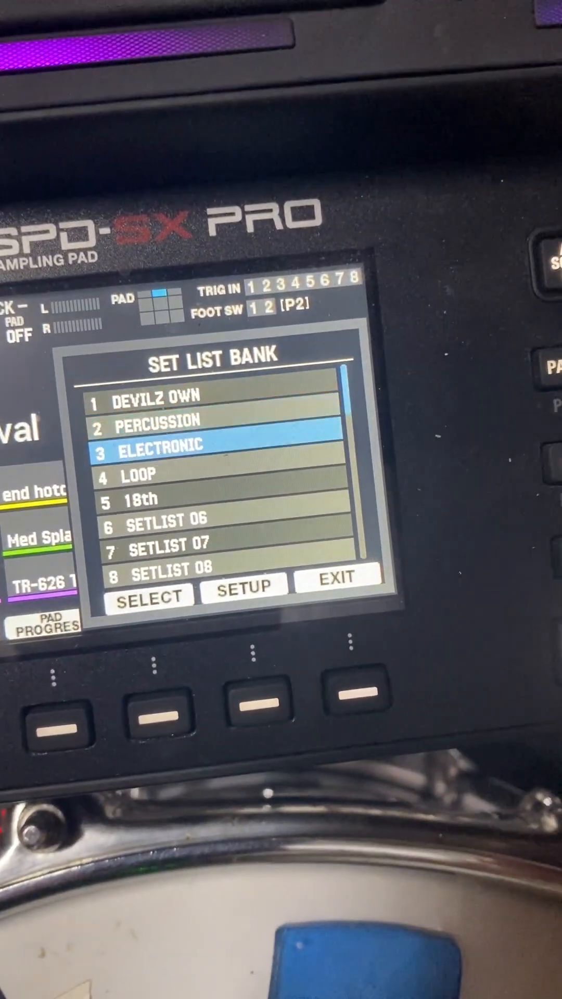
Step: On the pad, select set list bank 5 18th so step 1 loads kit 066 SuMER 69
click(146, 597)
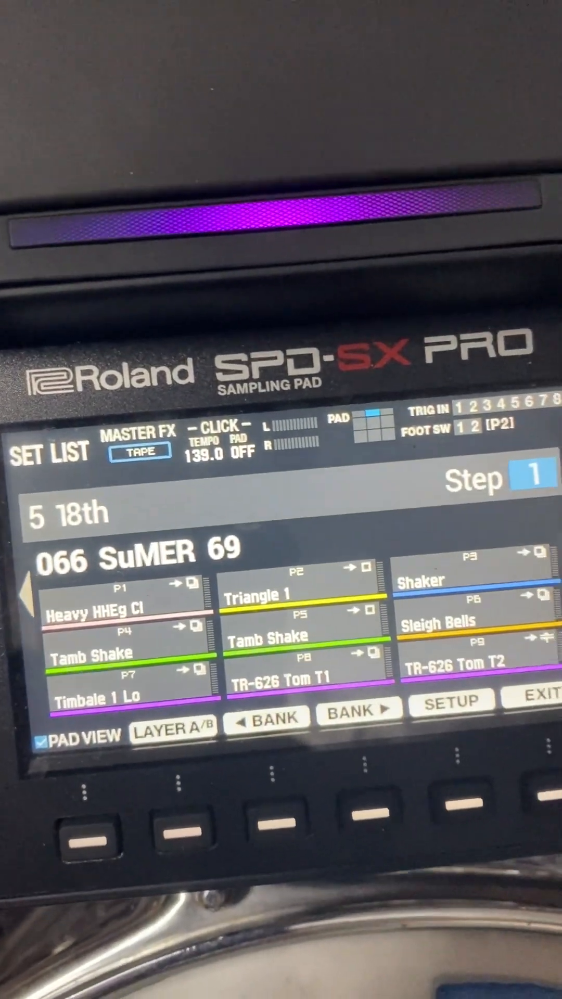